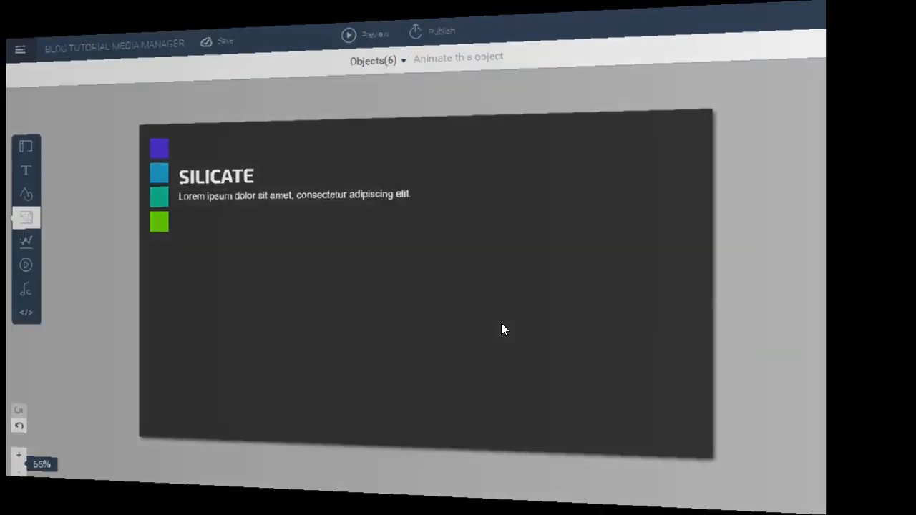
- Open the image panel of free dog photos and start uploading an image
{"action": "left_click", "coordinate": [28, 212]}
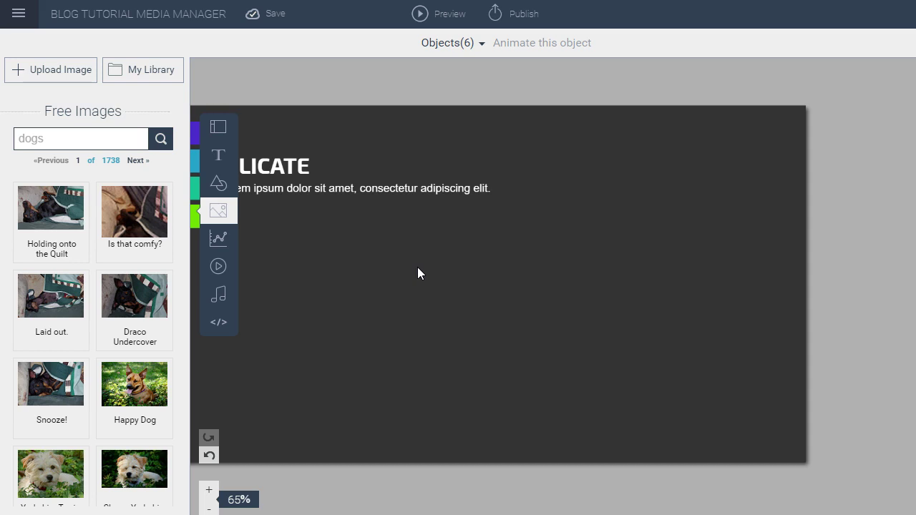
{"action": "mouse_move", "coordinate": [218, 210]}
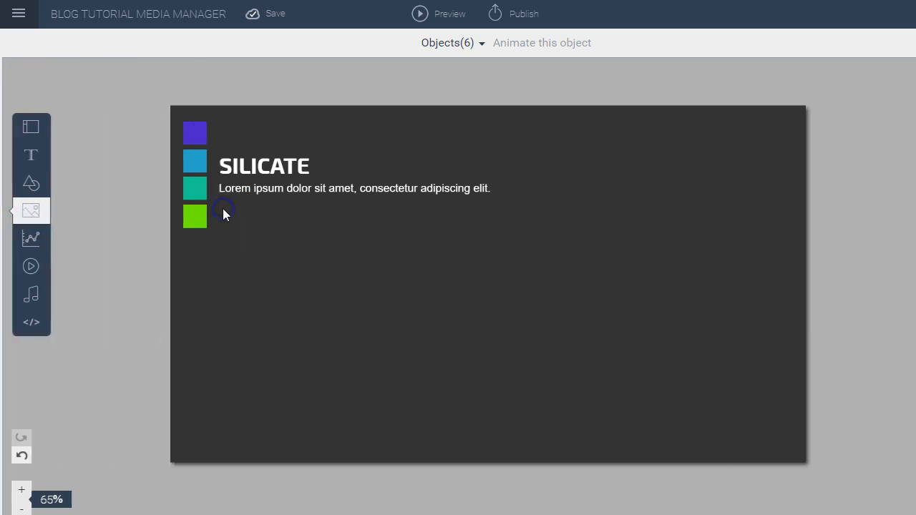
{"action": "left_click", "coordinate": [31, 210]}
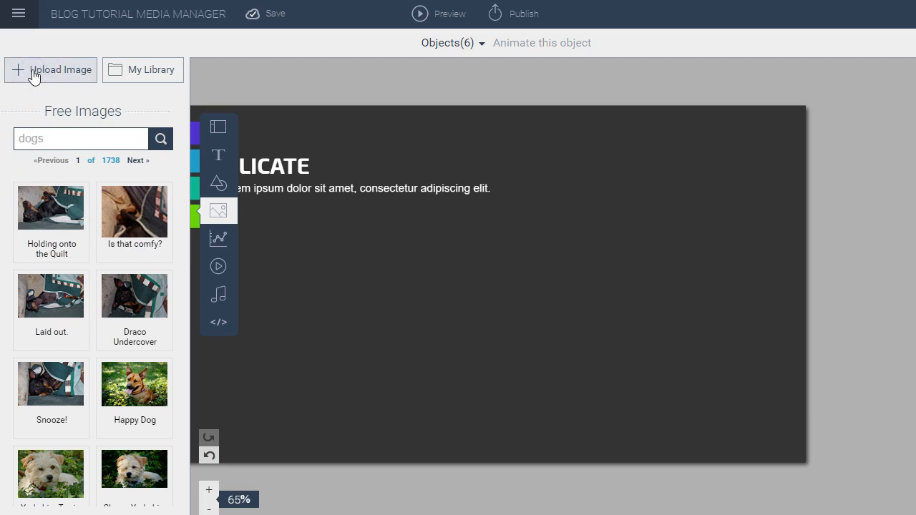
{"action": "left_click", "coordinate": [35, 69]}
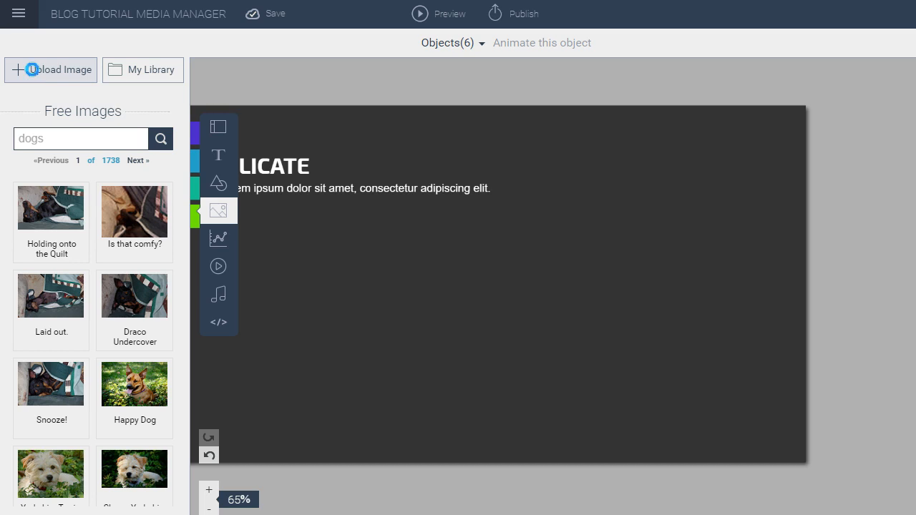
- Pick the wtf-data-viz-2 chart image from the Saved Pictures folder
{"action": "left_click", "coordinate": [50, 70]}
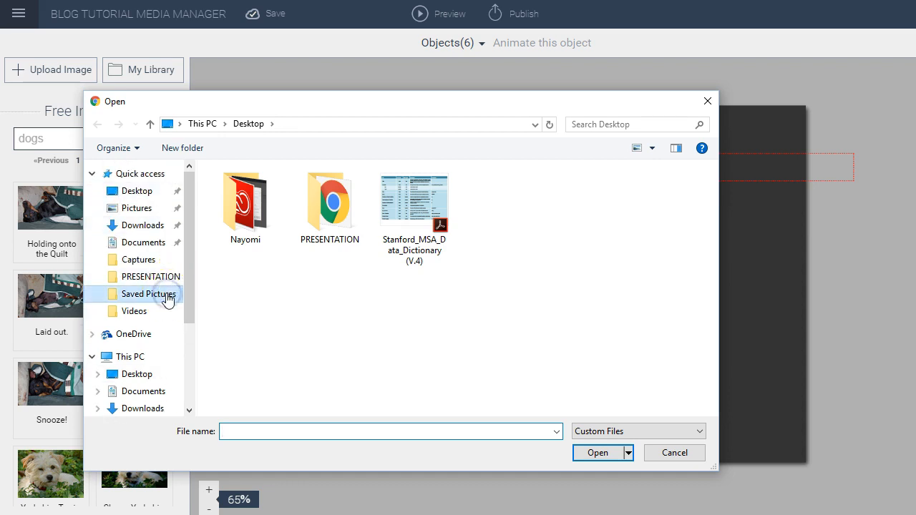
{"action": "double_click", "coordinate": [148, 294]}
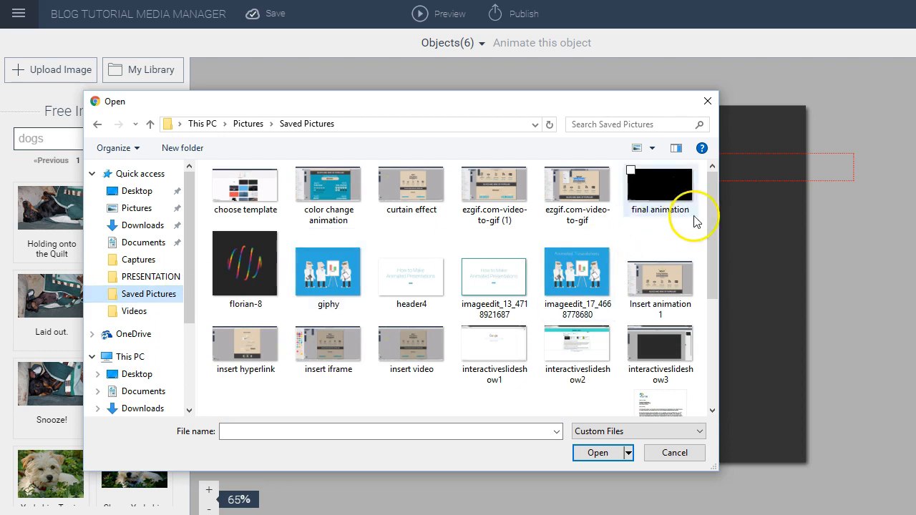
{"action": "scroll", "scroll_direction": "down", "scroll_amount": 3}
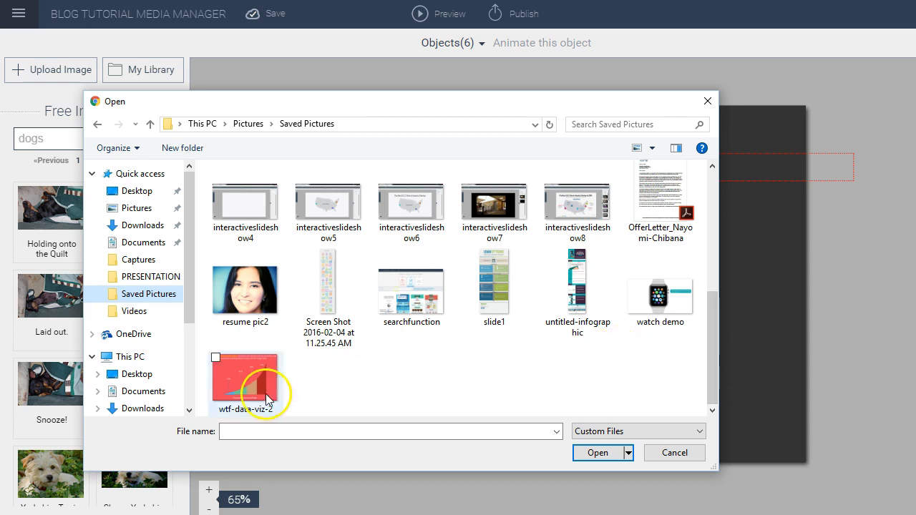
{"action": "left_click", "coordinate": [595, 452]}
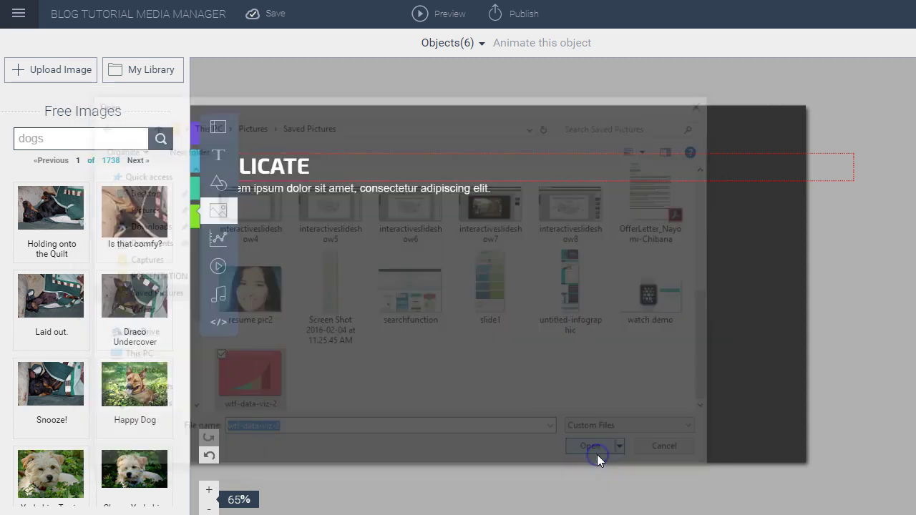
- Upload the wtf-data-viz-2 chart onto the SILICATE slide and view it in My Library
{"action": "left_click", "coordinate": [589, 446]}
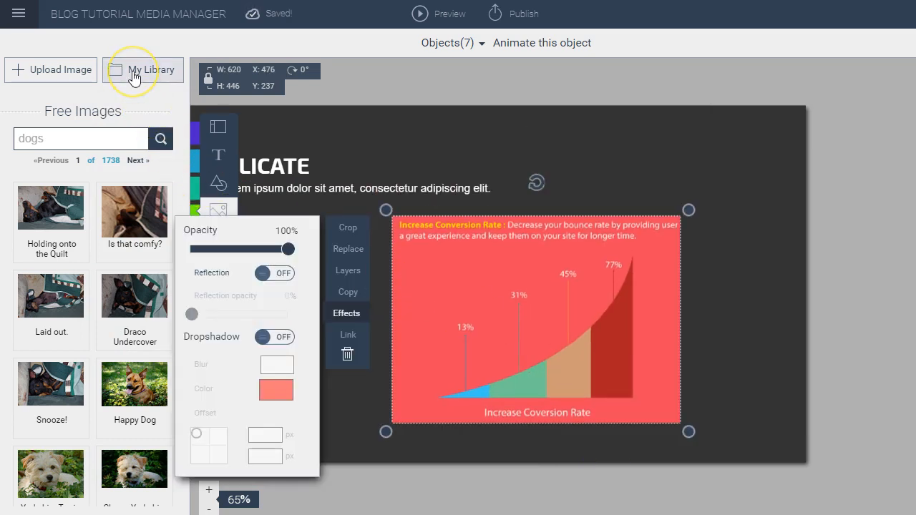
{"action": "left_click", "coordinate": [133, 74]}
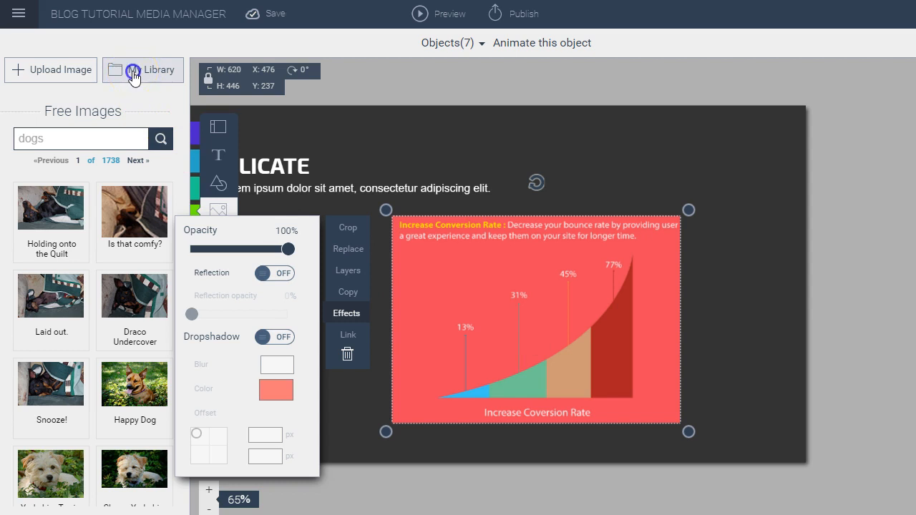
{"action": "left_click", "coordinate": [143, 69]}
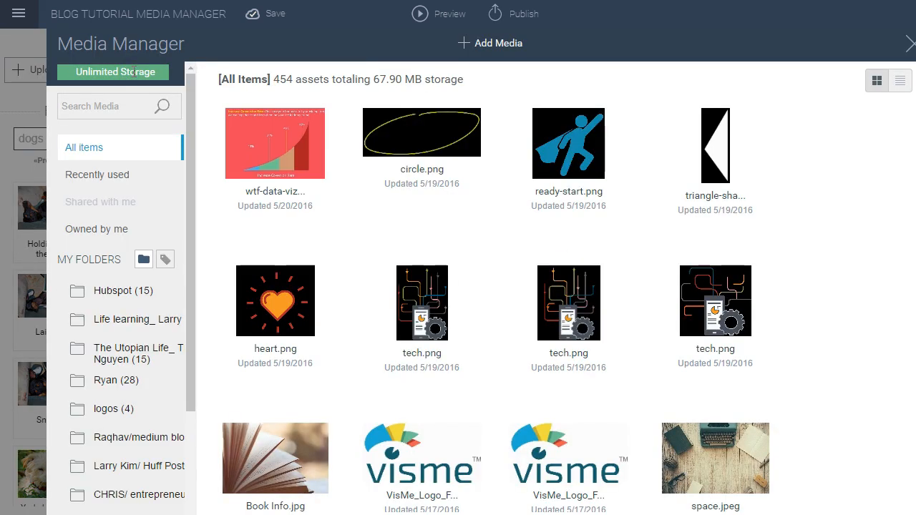
{"action": "mouse_move", "coordinate": [284, 166]}
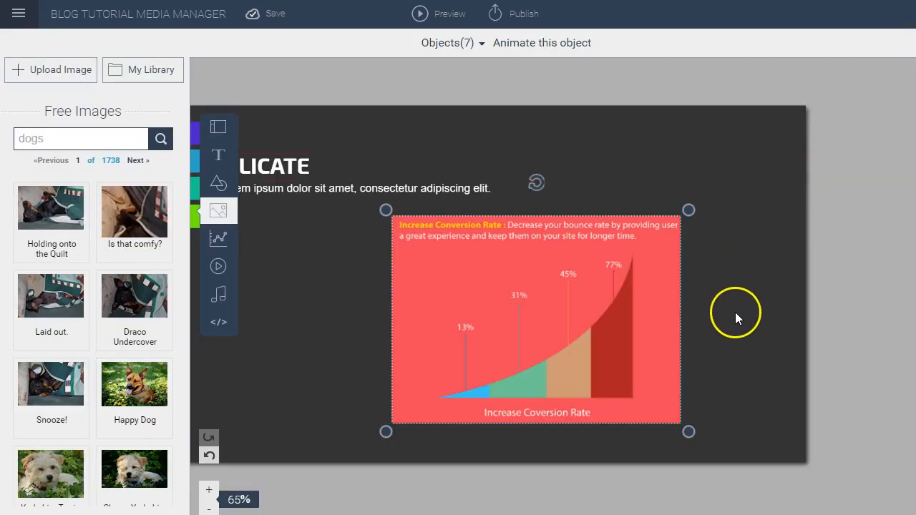
{"action": "mouse_move", "coordinate": [503, 269]}
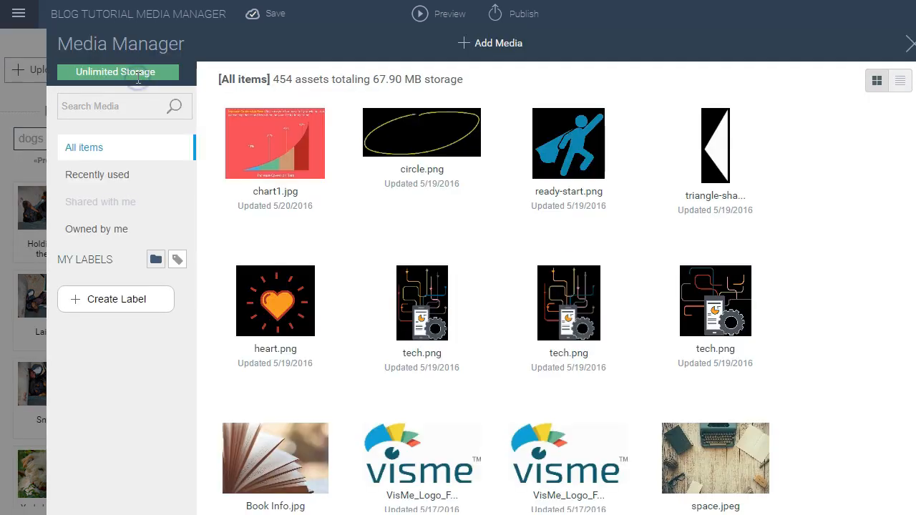
{"action": "mouse_move", "coordinate": [251, 174]}
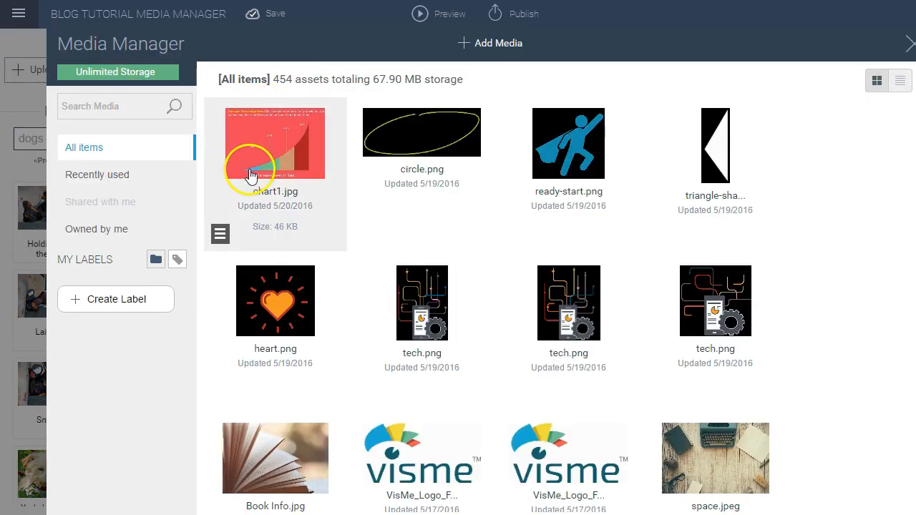
{"action": "mouse_move", "coordinate": [233, 221]}
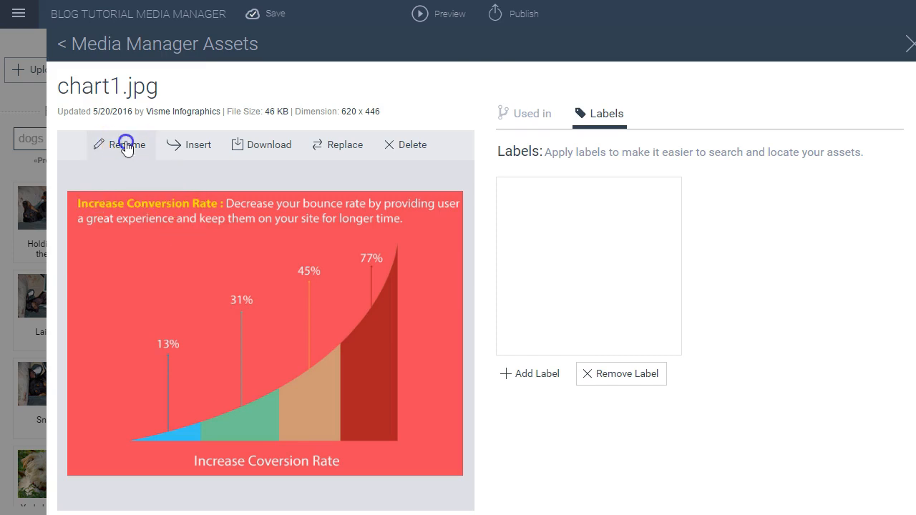
- Rename the chart asset chart1.jpg to chartconversionrate.jpg
{"action": "left_click", "coordinate": [126, 144]}
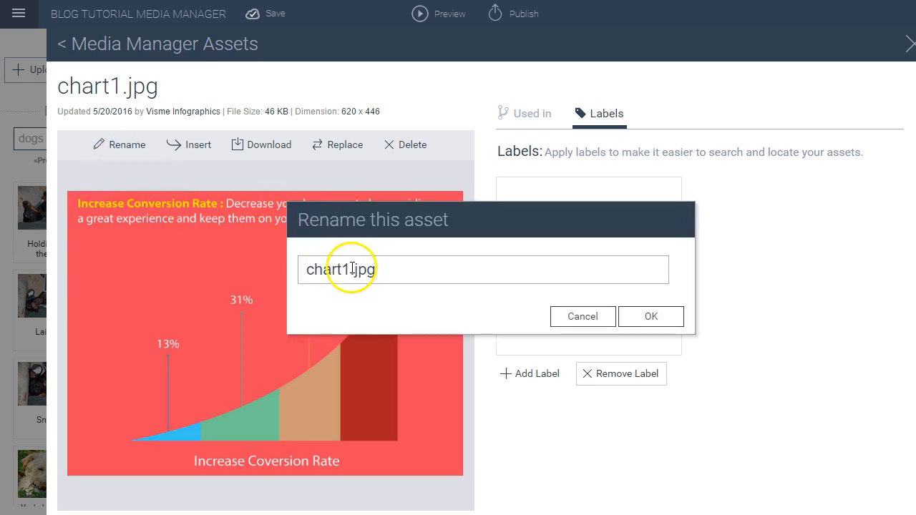
{"action": "key", "text": "Backspace"}
{"action": "type", "text": "conversion"}
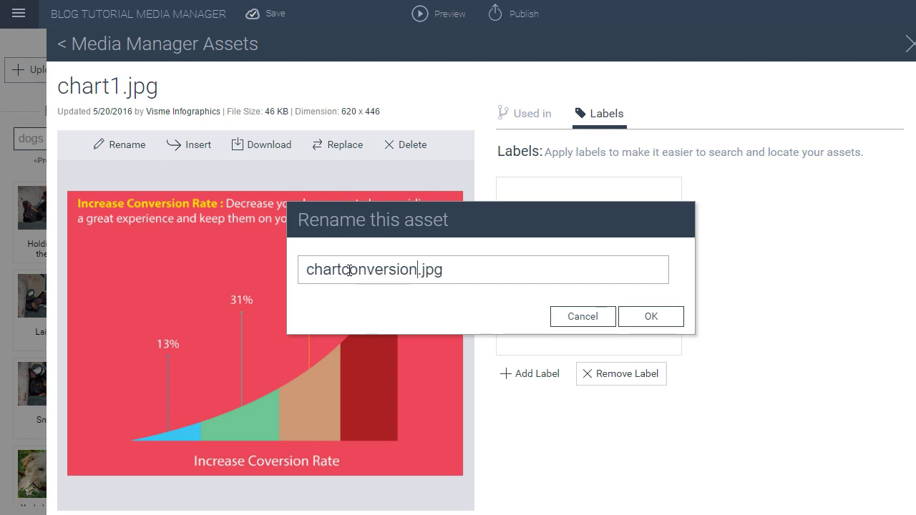
{"action": "type", "text": "rate"}
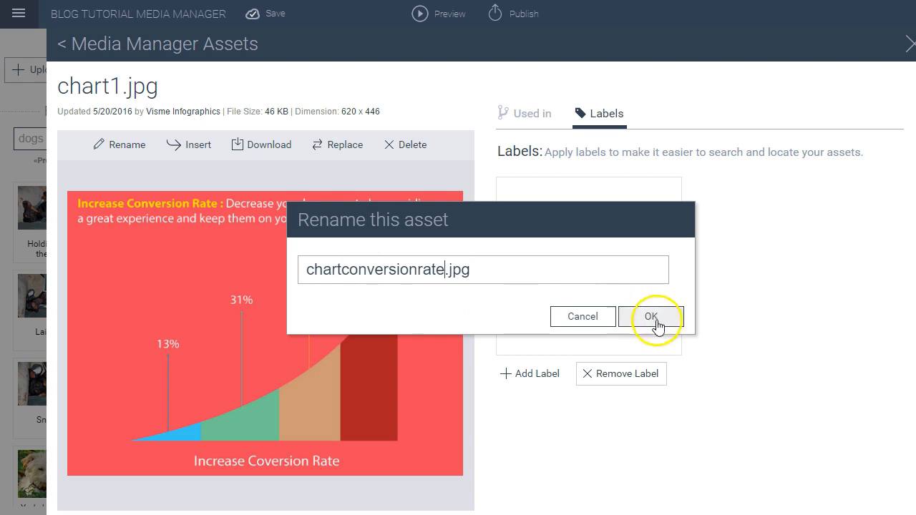
{"action": "left_click", "coordinate": [652, 316]}
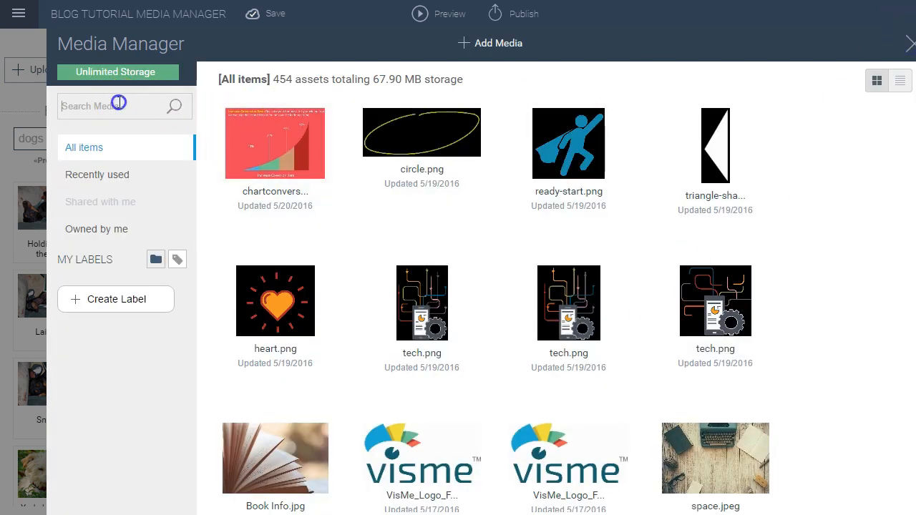
- Search the Media Manager for 'chart', then return to all 454 assets
{"action": "left_click", "coordinate": [118, 106]}
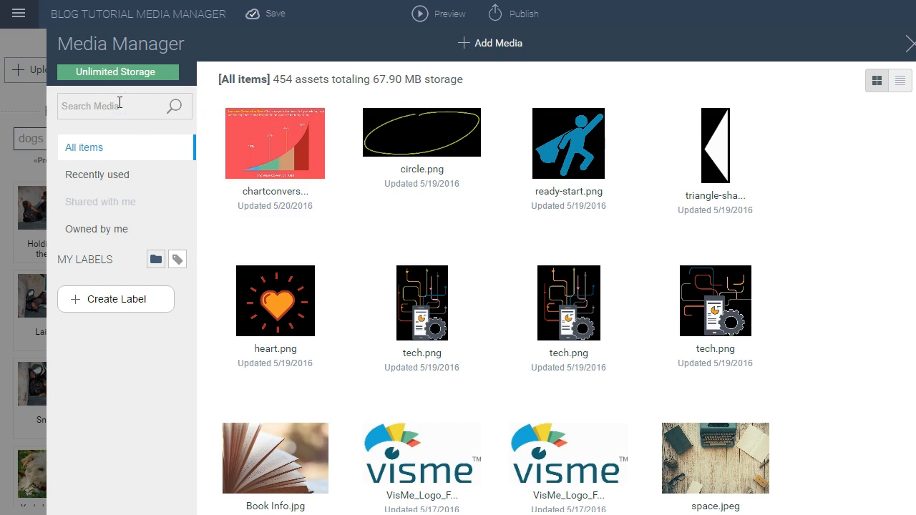
{"action": "type", "text": "chart"}
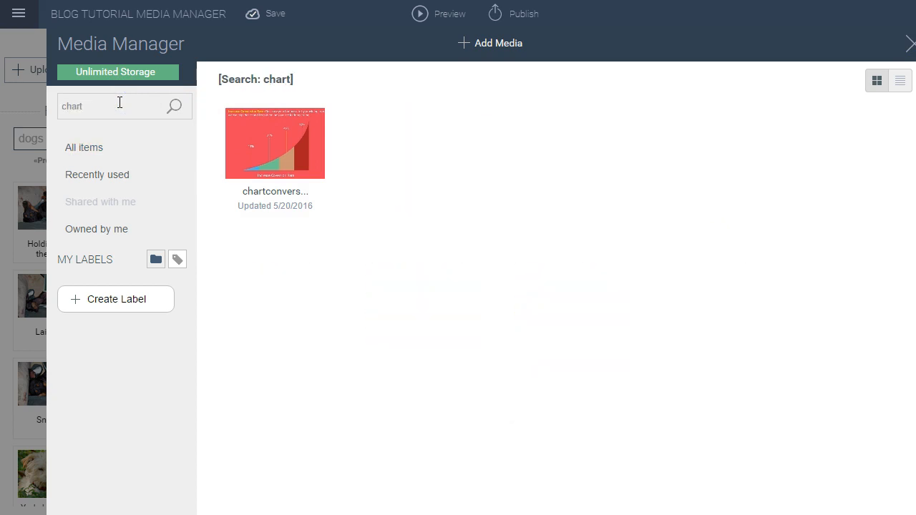
{"action": "left_click", "coordinate": [84, 147]}
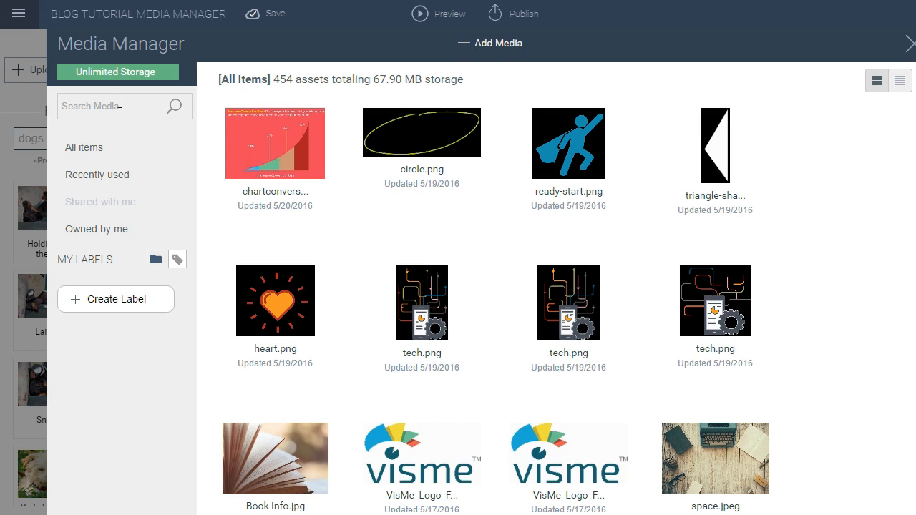
{"action": "mouse_move", "coordinate": [219, 240]}
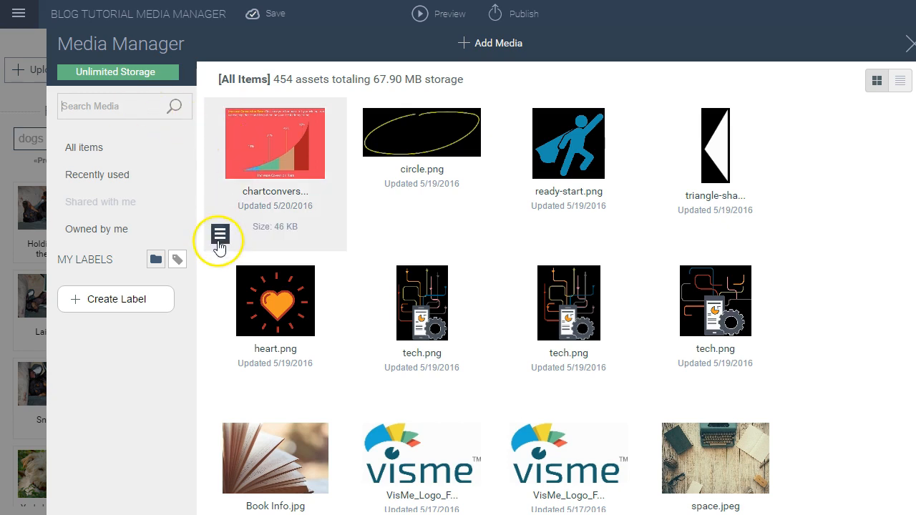
- Open chartconversionrate.jpg details and add the label 'data visualization'
{"action": "left_click", "coordinate": [219, 240]}
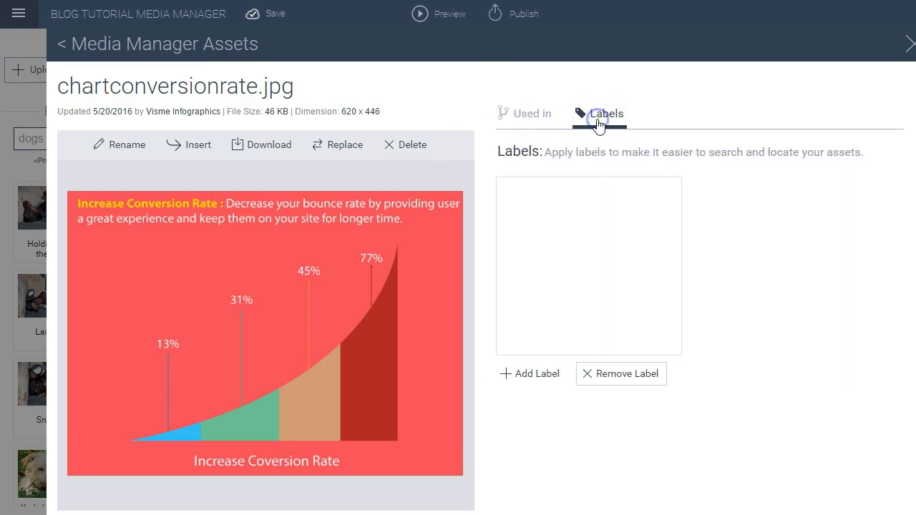
{"action": "mouse_move", "coordinate": [543, 379]}
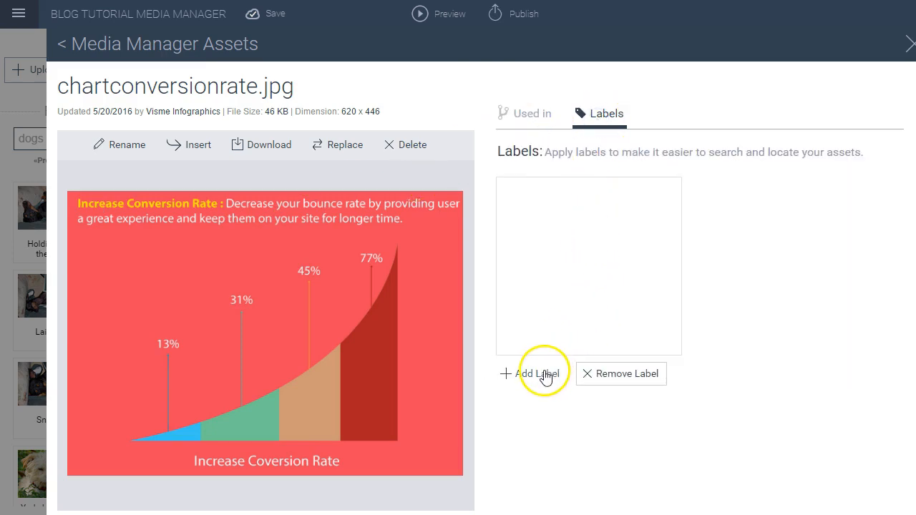
{"action": "left_click", "coordinate": [538, 374]}
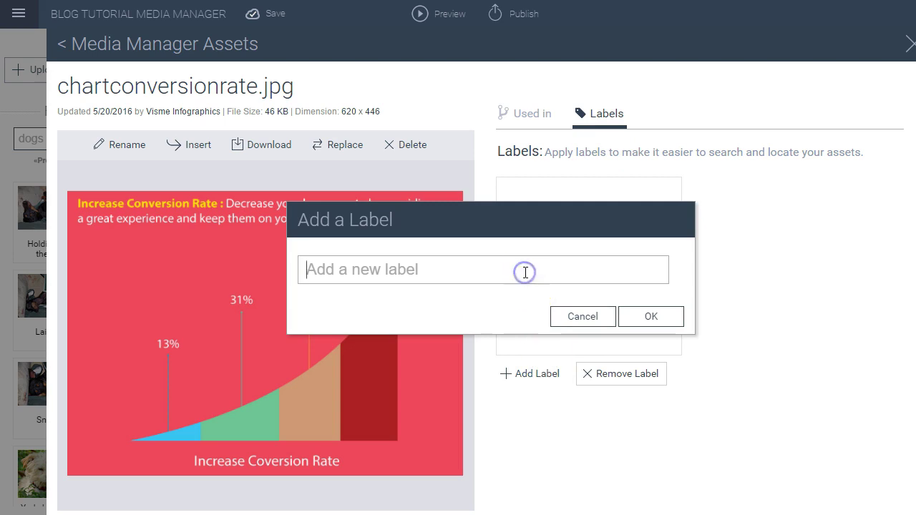
{"action": "type", "text": "c"}
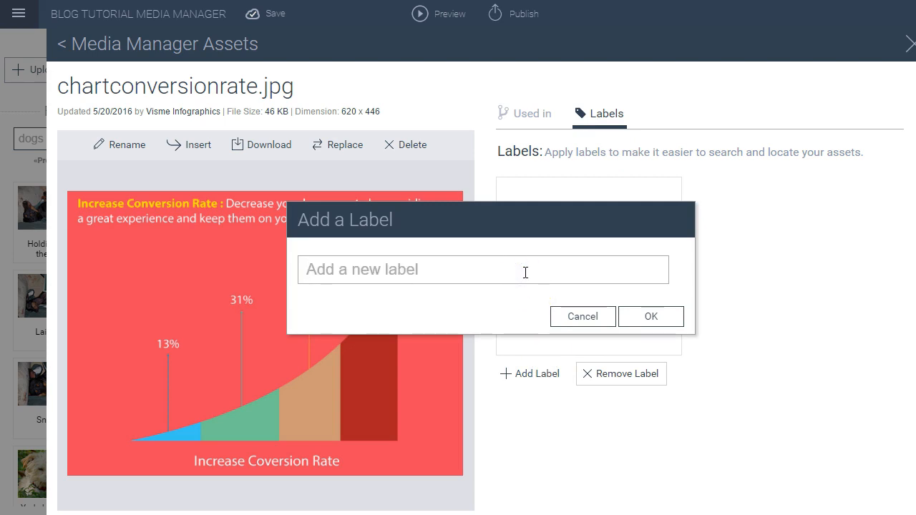
{"action": "type", "text": "datavsi"}
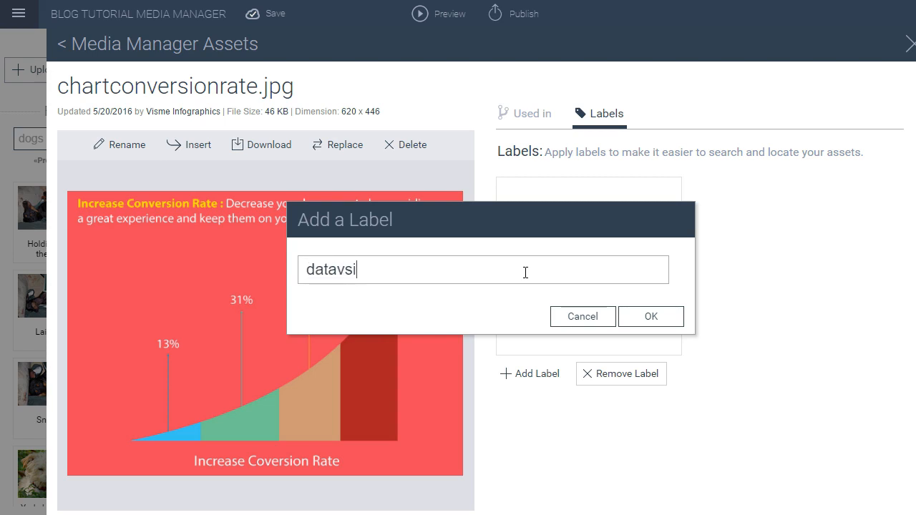
{"action": "type", "text": "data visualizatio"}
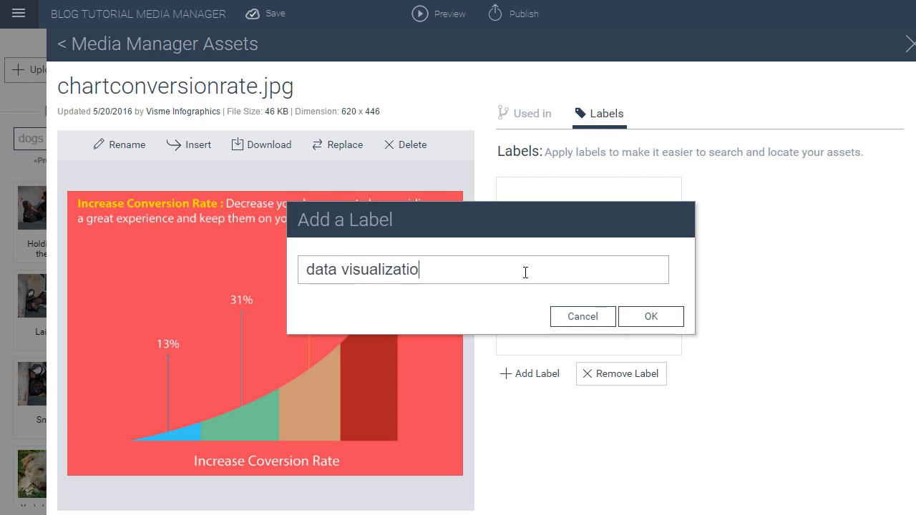
{"action": "left_click", "coordinate": [651, 316]}
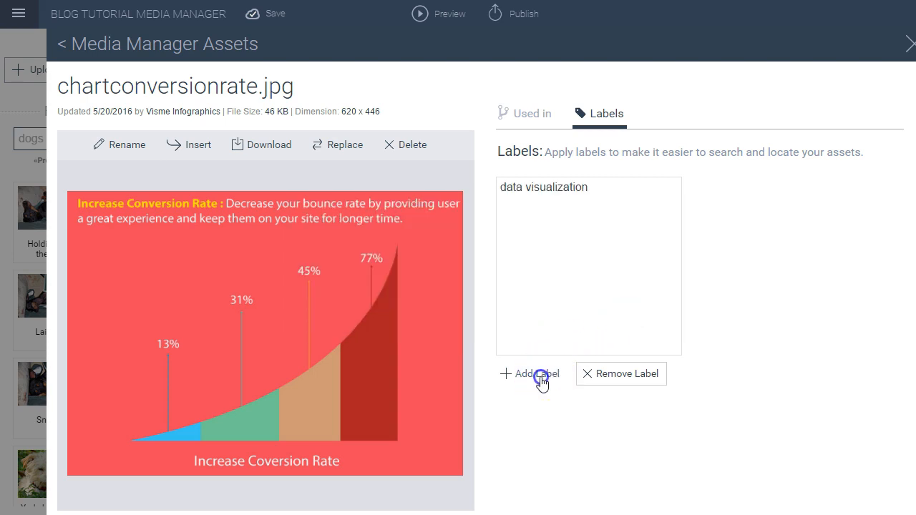
- Add a second label, 'conversion rate chart', to the asset
{"action": "left_click", "coordinate": [529, 373]}
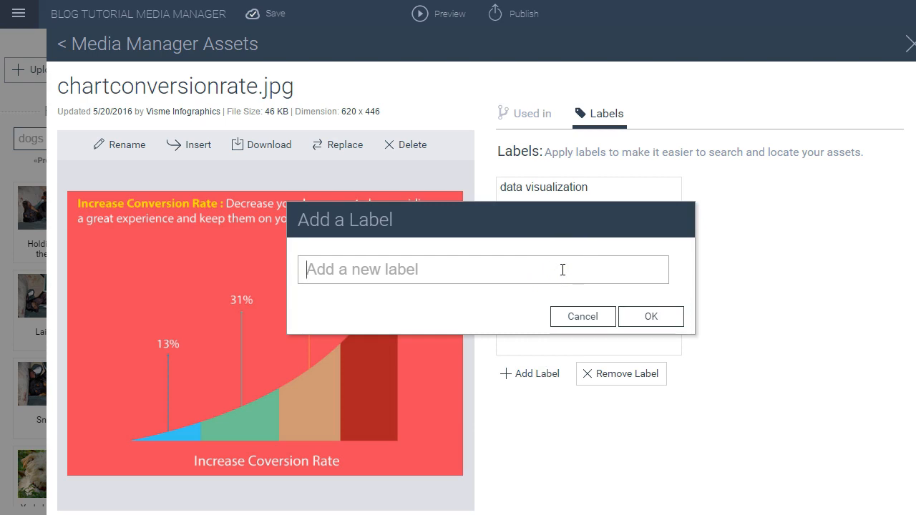
{"action": "type", "text": "conversr"}
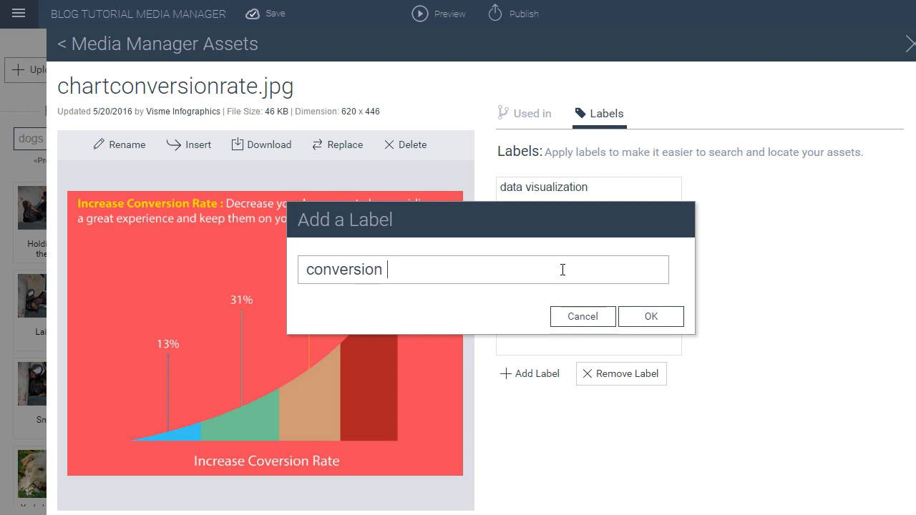
{"action": "type", "text": "rate chart"}
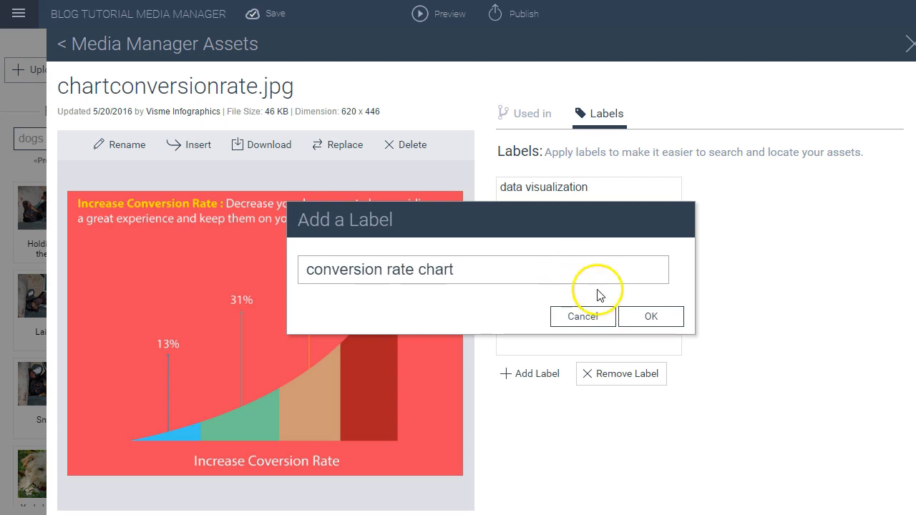
{"action": "left_click", "coordinate": [650, 316]}
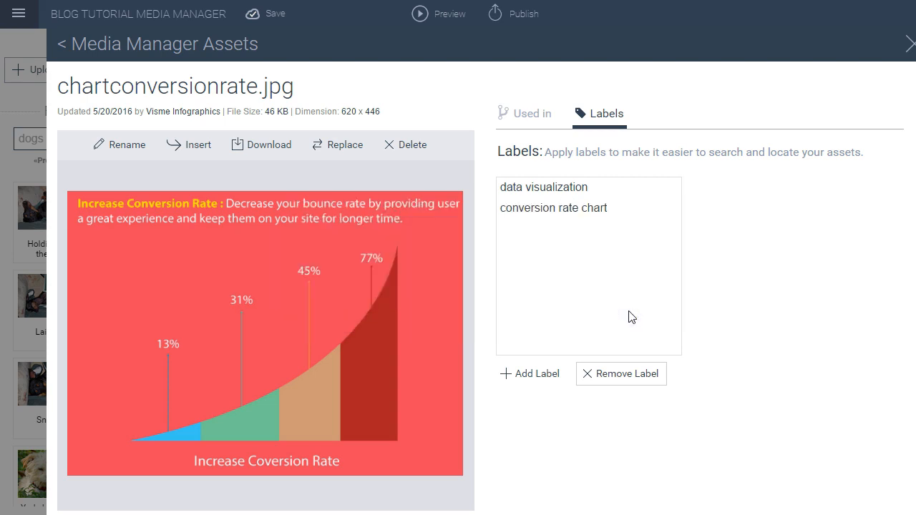
{"action": "mouse_move", "coordinate": [796, 181]}
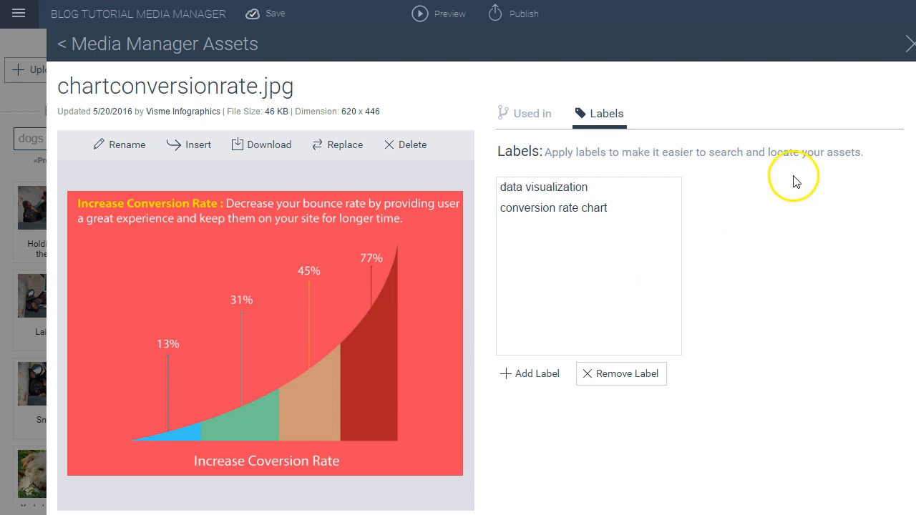
- Back in Media Manager, search 'data visualization', then show all items
{"action": "left_click", "coordinate": [908, 43]}
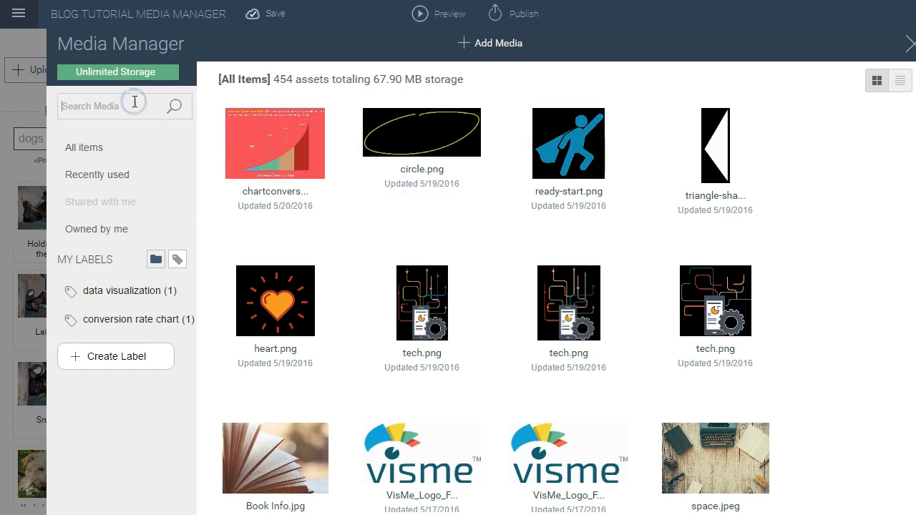
{"action": "type", "text": "data"}
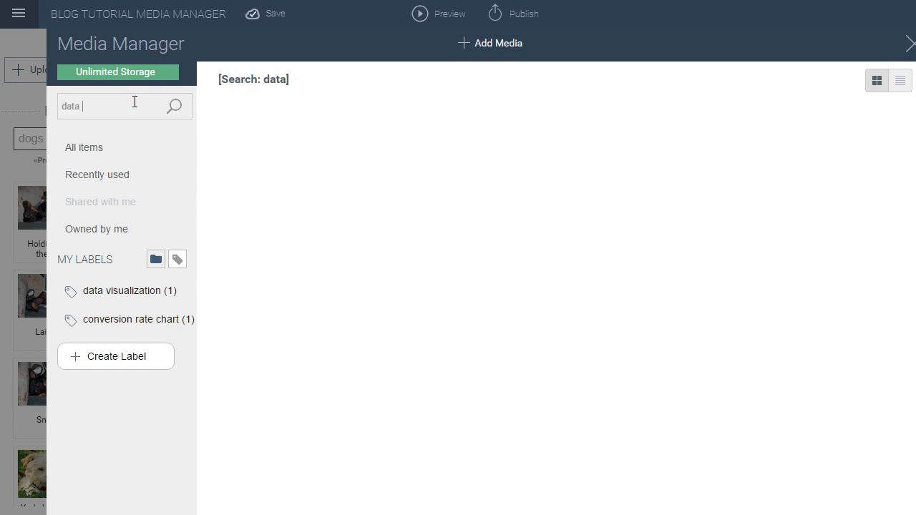
{"action": "type", "text": "visualization"}
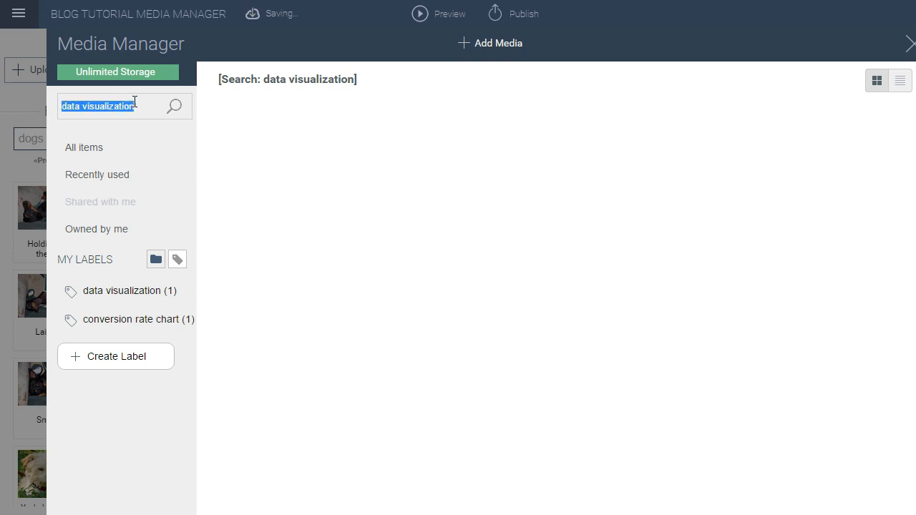
{"action": "left_click", "coordinate": [84, 147]}
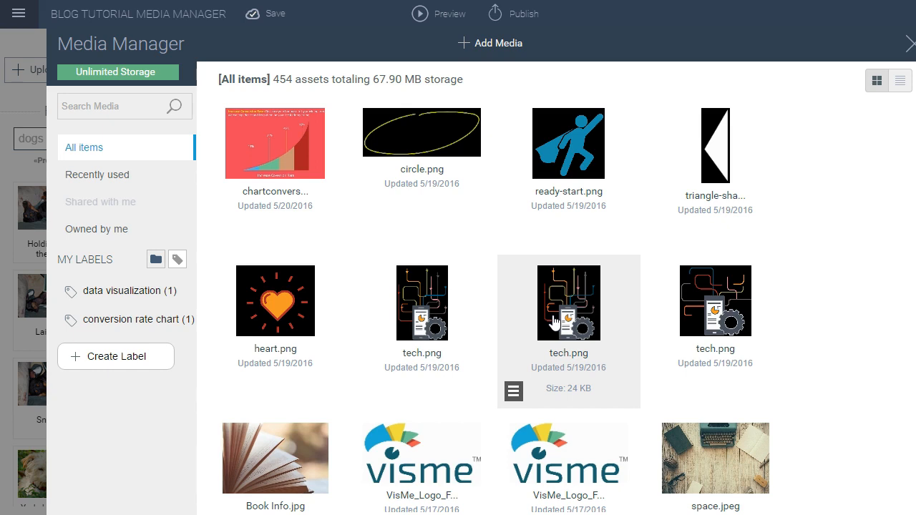
{"action": "mouse_move", "coordinate": [554, 324]}
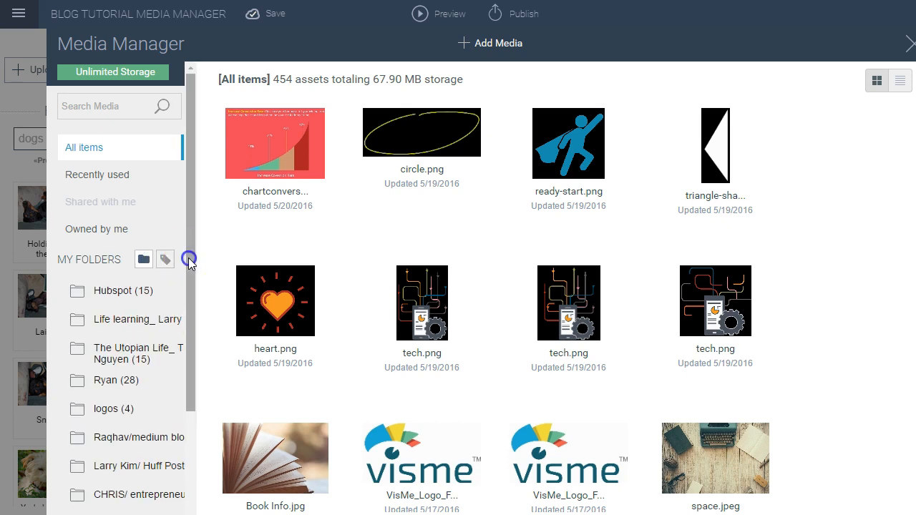
- Scroll the folders sidebar down to the Create Folder button
{"action": "scroll", "scroll_direction": "down", "scroll_amount": 3}
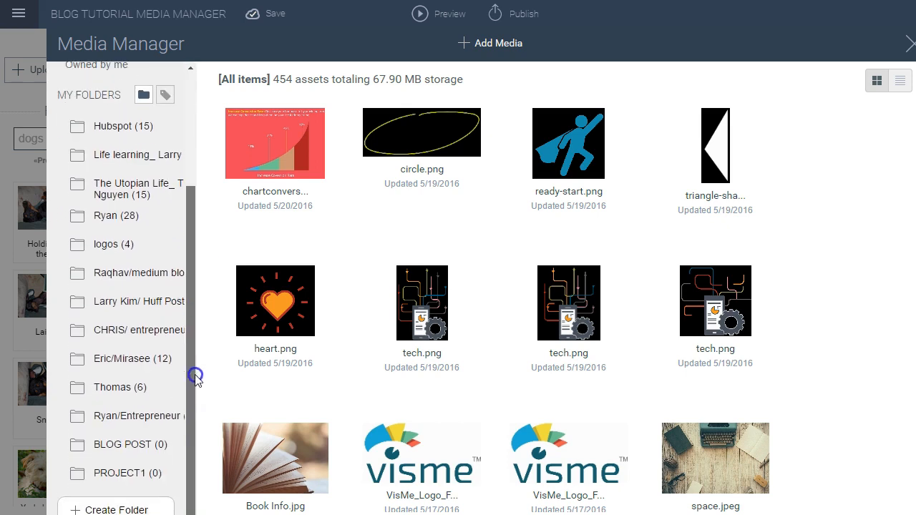
{"action": "scroll", "scroll_direction": "down", "scroll_amount": 3}
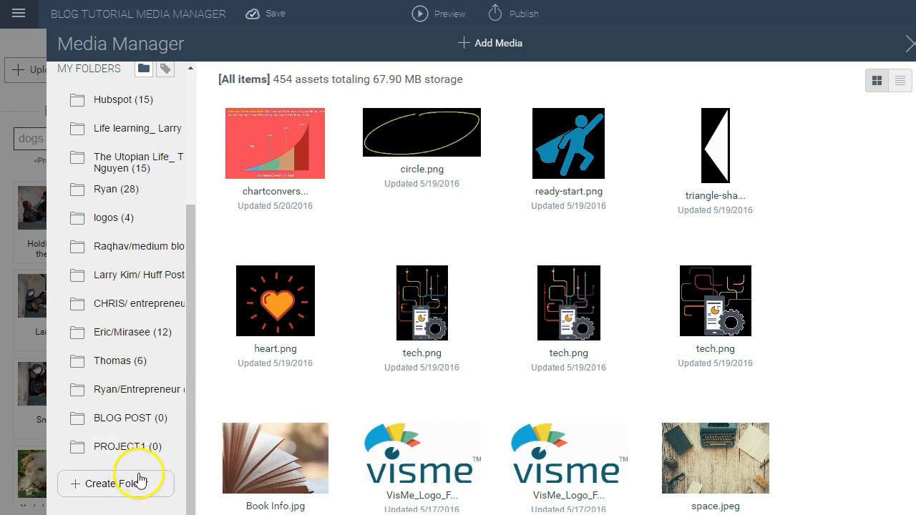
- Create a new media folder named PROJECT1
{"action": "left_click", "coordinate": [130, 484]}
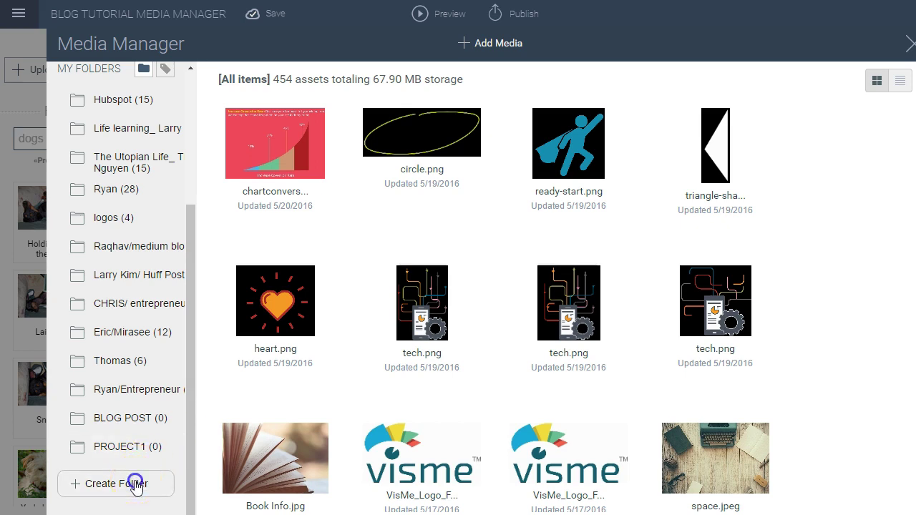
{"action": "left_click", "coordinate": [116, 483]}
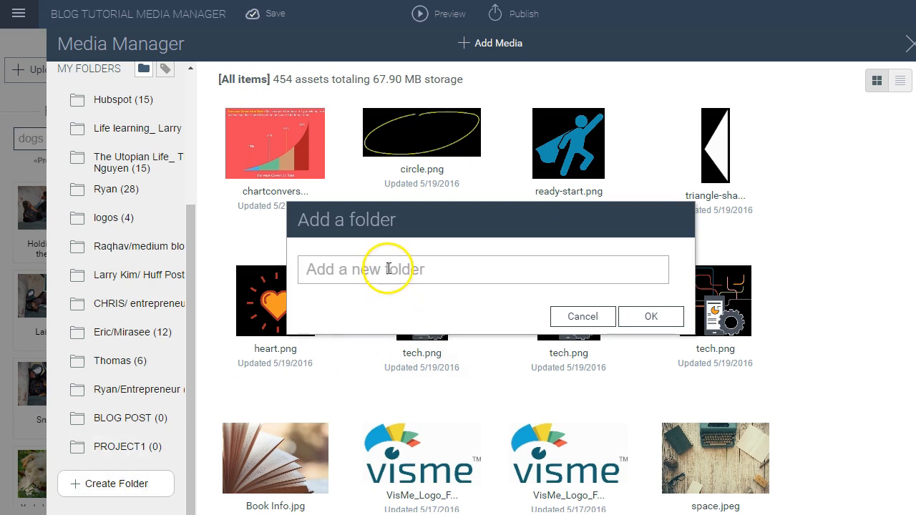
{"action": "left_click", "coordinate": [389, 270]}
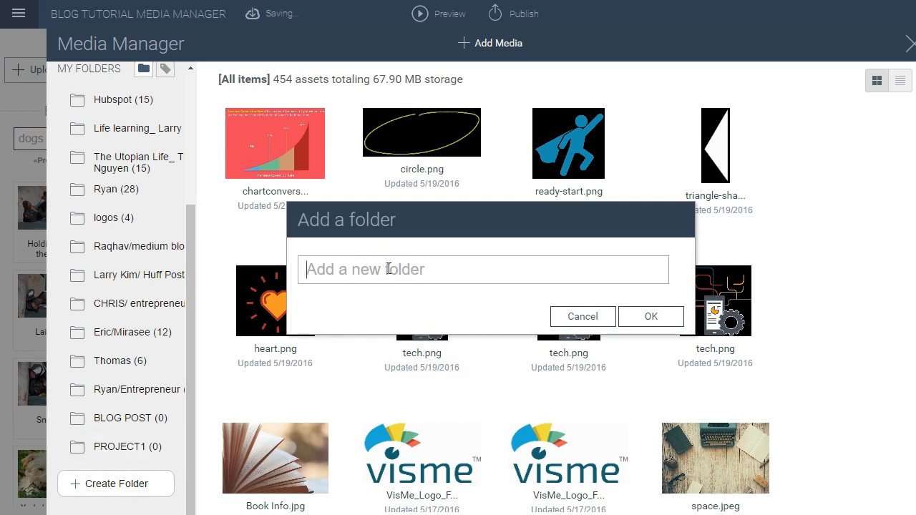
{"action": "type", "text": "PROJECT1"}
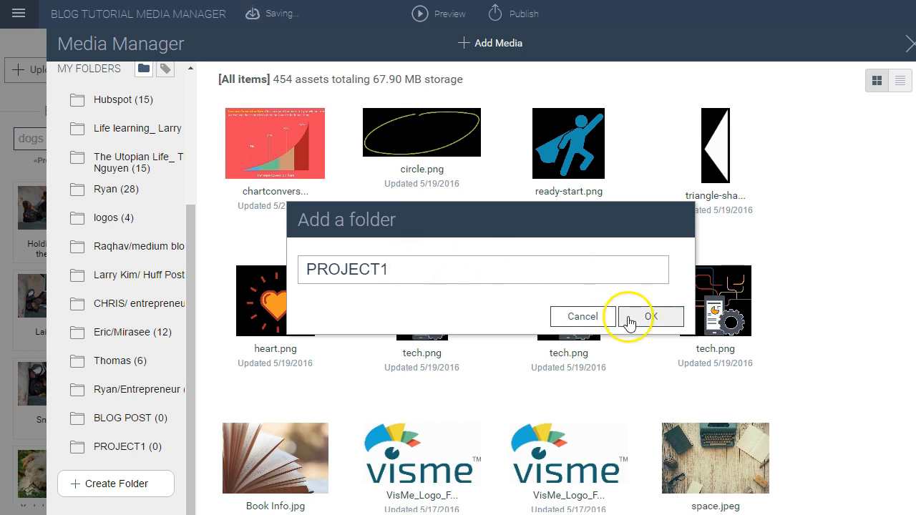
{"action": "left_click", "coordinate": [637, 317]}
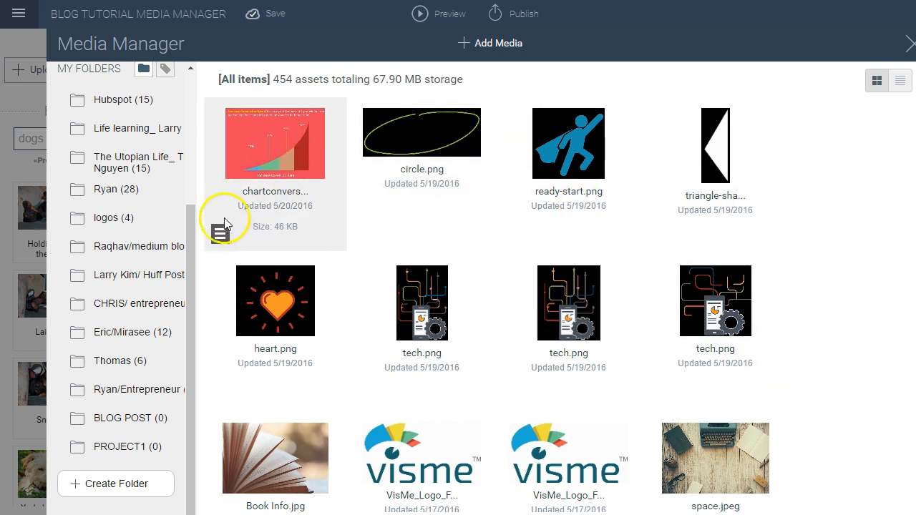
- Open the chartconversionrate.jpg asset page and choose Replace
{"action": "left_click", "coordinate": [275, 142]}
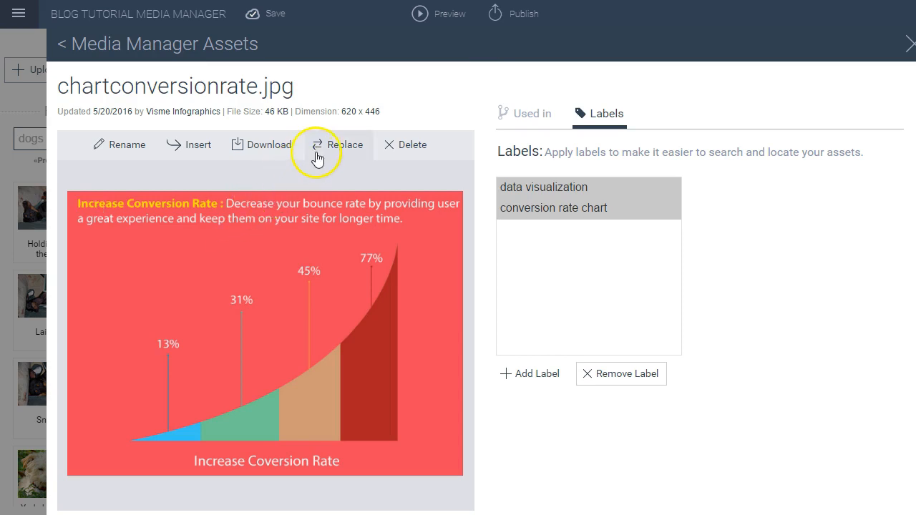
{"action": "mouse_move", "coordinate": [324, 156]}
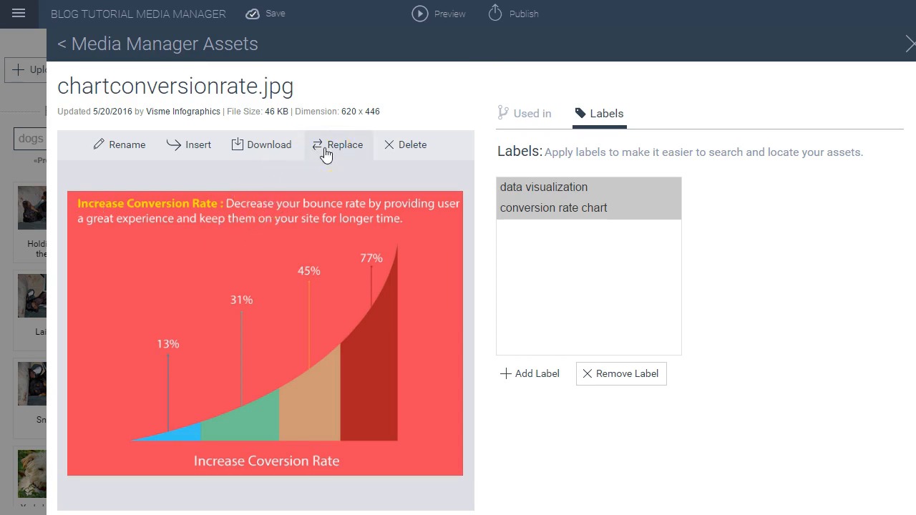
{"action": "left_click", "coordinate": [344, 145]}
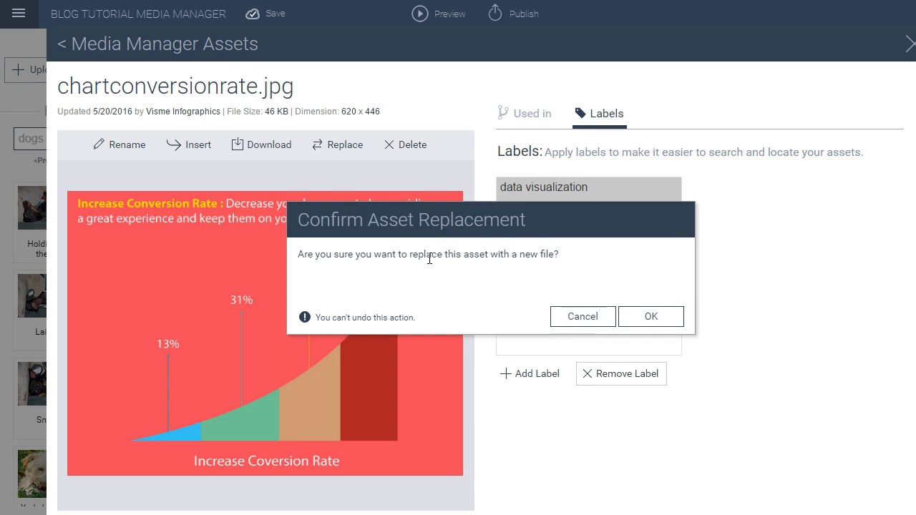
{"action": "mouse_move", "coordinate": [491, 253]}
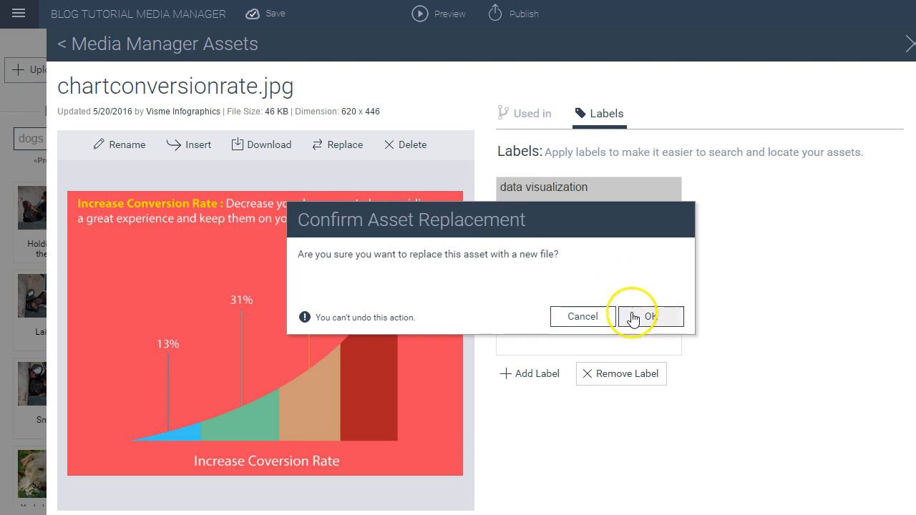
- Confirm the asset replacement and choose a new image from Saved Pictures to replace chartconversionrate.jpg
{"action": "left_click", "coordinate": [650, 315]}
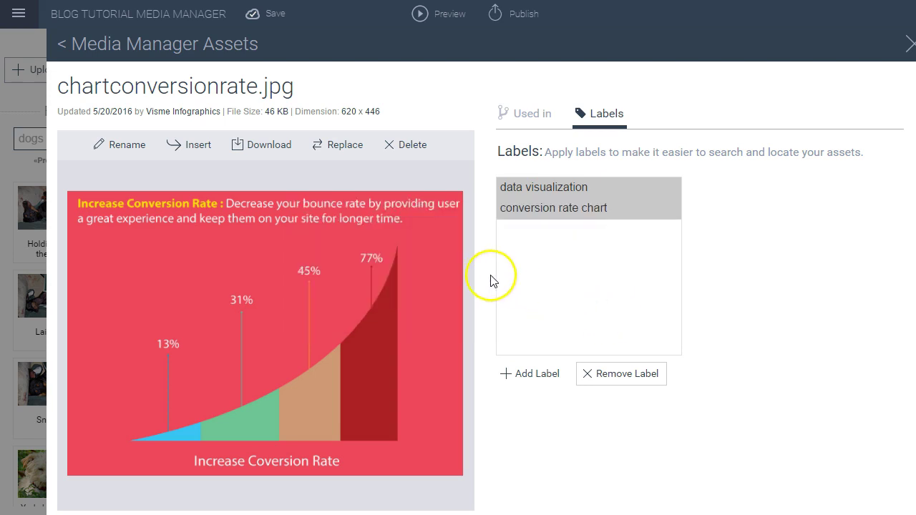
{"action": "mouse_move", "coordinate": [485, 277]}
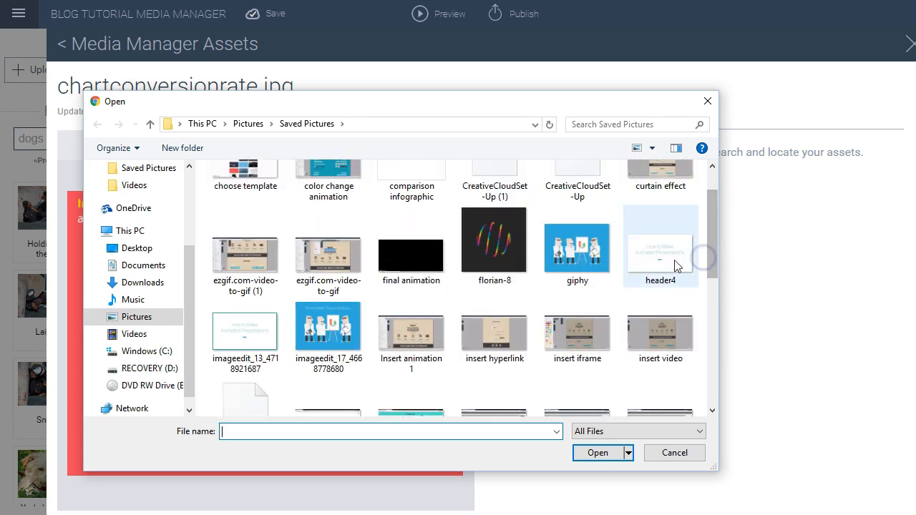
{"action": "left_click", "coordinate": [576, 239]}
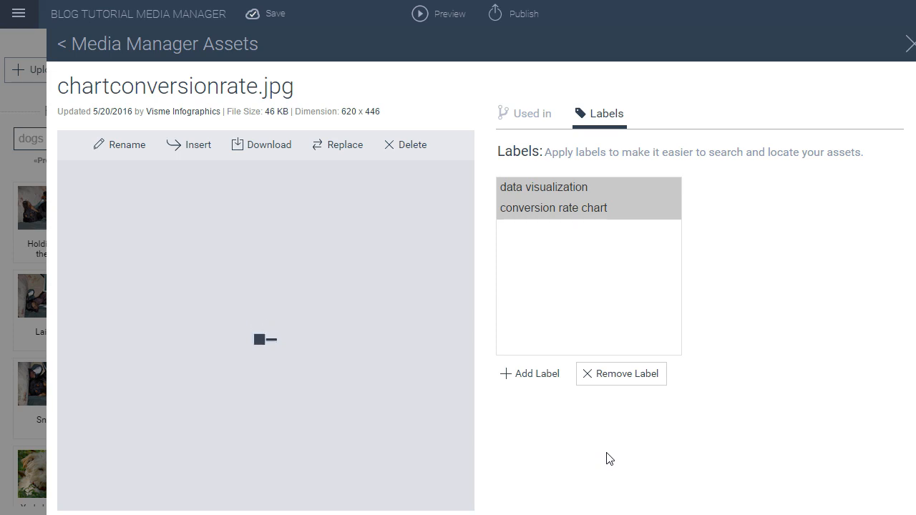
- Check the chartconversionrate asset's Used in tab, then return toward the Media Manager
{"action": "left_click", "coordinate": [531, 113]}
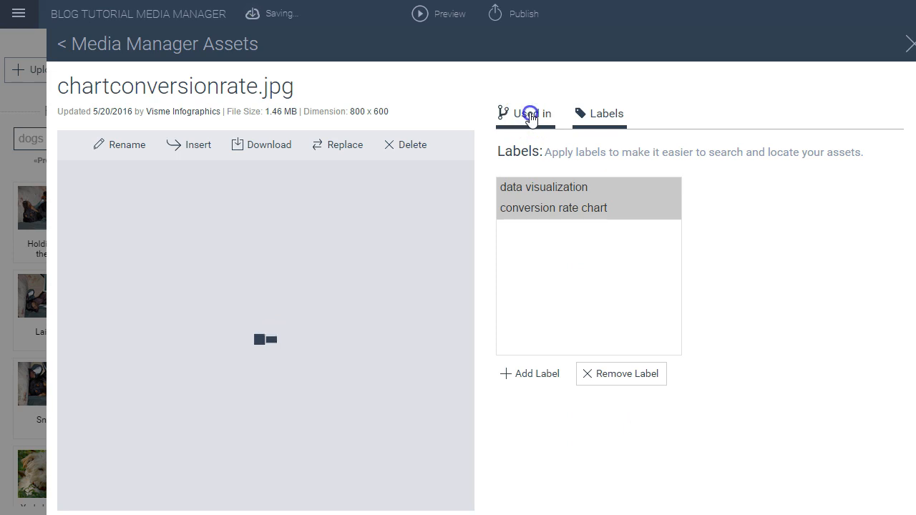
{"action": "left_click", "coordinate": [527, 113]}
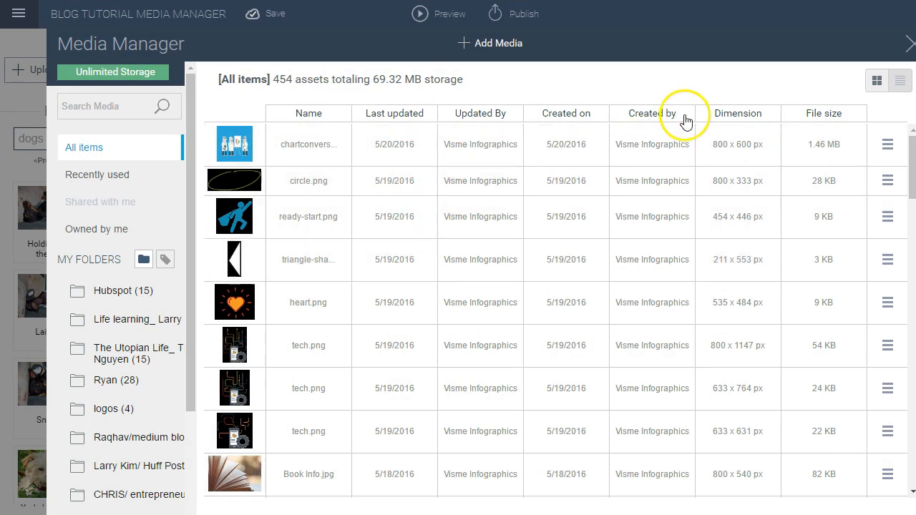
{"action": "mouse_move", "coordinate": [876, 80]}
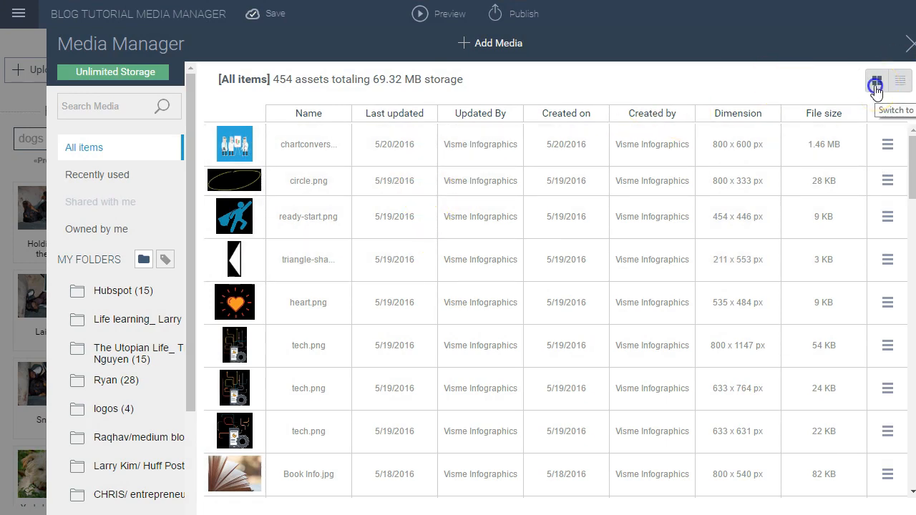
- Toggle the assets between grid and table views, return to the list, and close Media Manager
{"action": "left_click", "coordinate": [876, 81]}
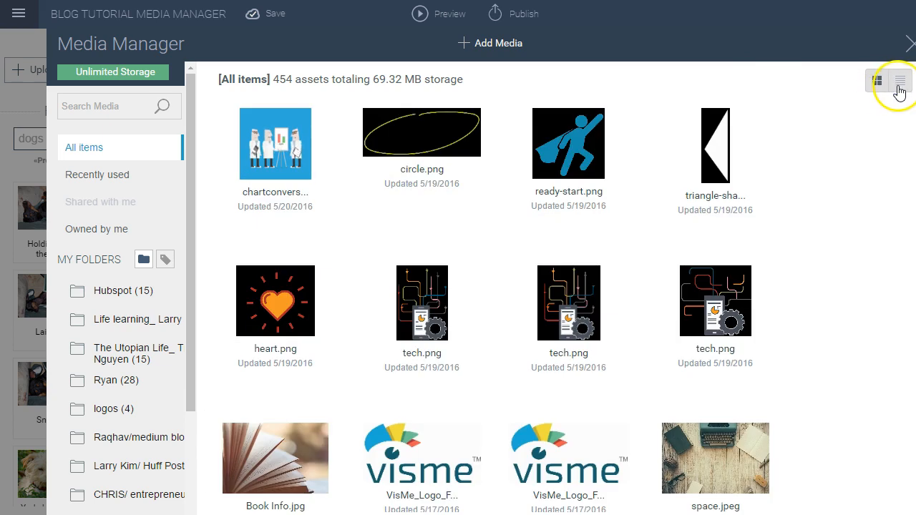
{"action": "left_click", "coordinate": [900, 80]}
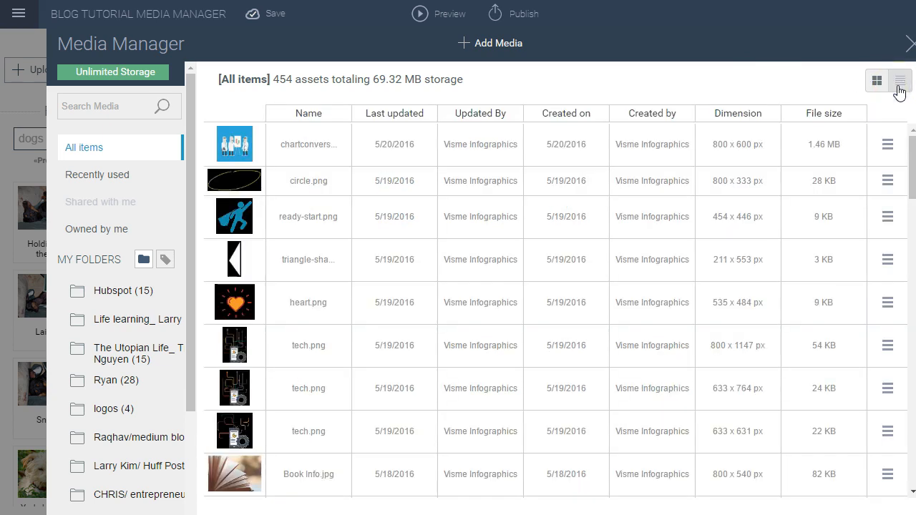
{"action": "mouse_move", "coordinate": [912, 165]}
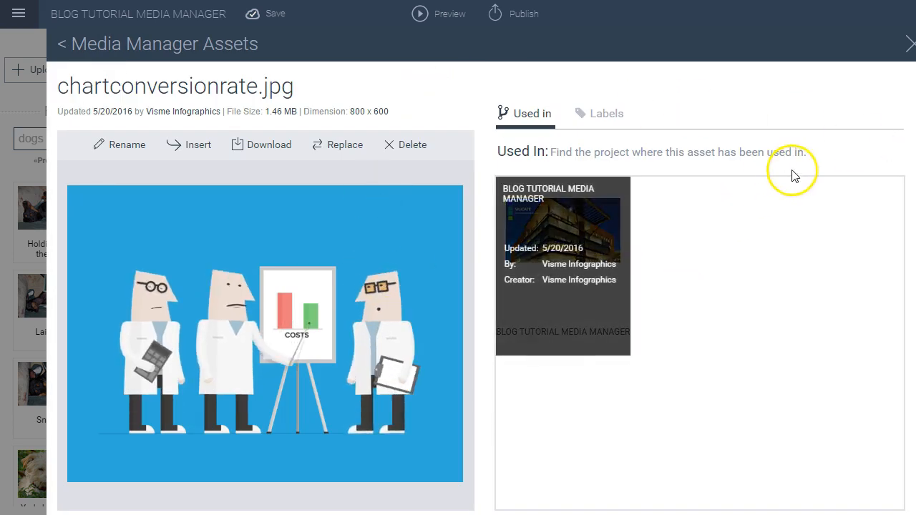
{"action": "left_click", "coordinate": [65, 44]}
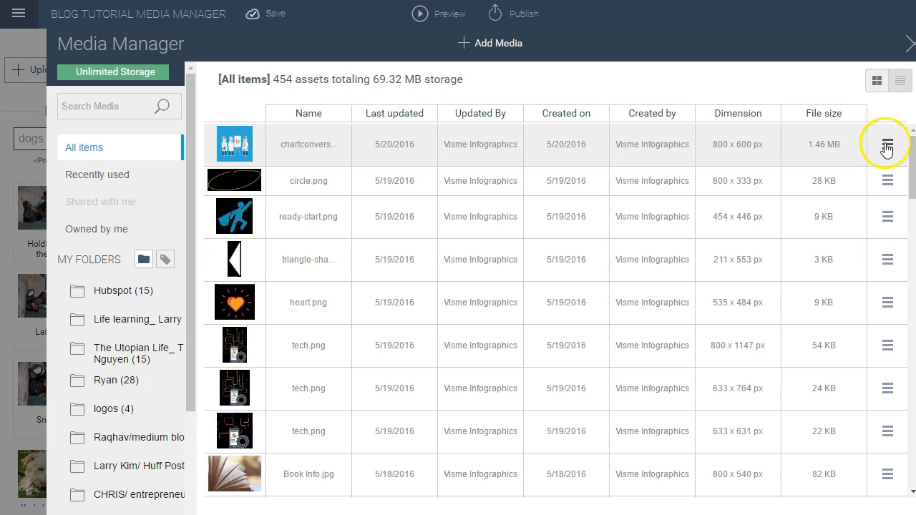
{"action": "scroll", "scroll_direction": "down", "scroll_amount": 3}
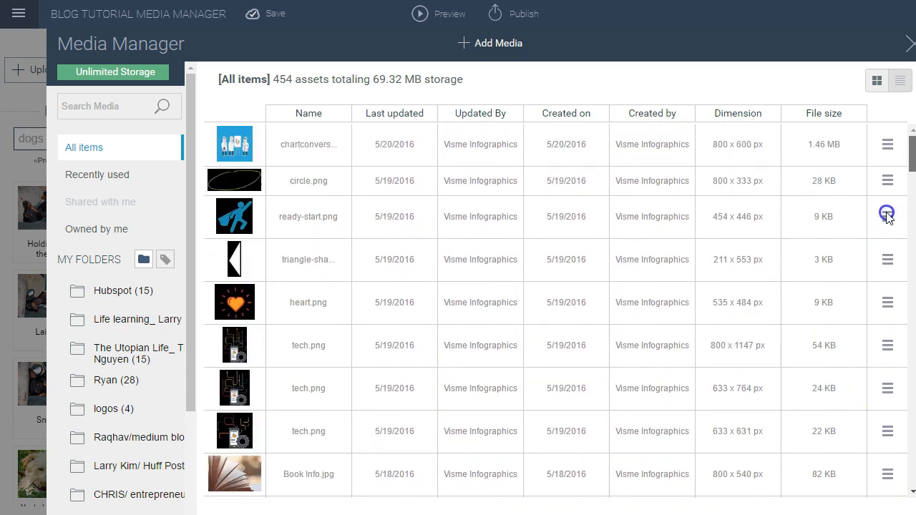
{"action": "mouse_move", "coordinate": [907, 45]}
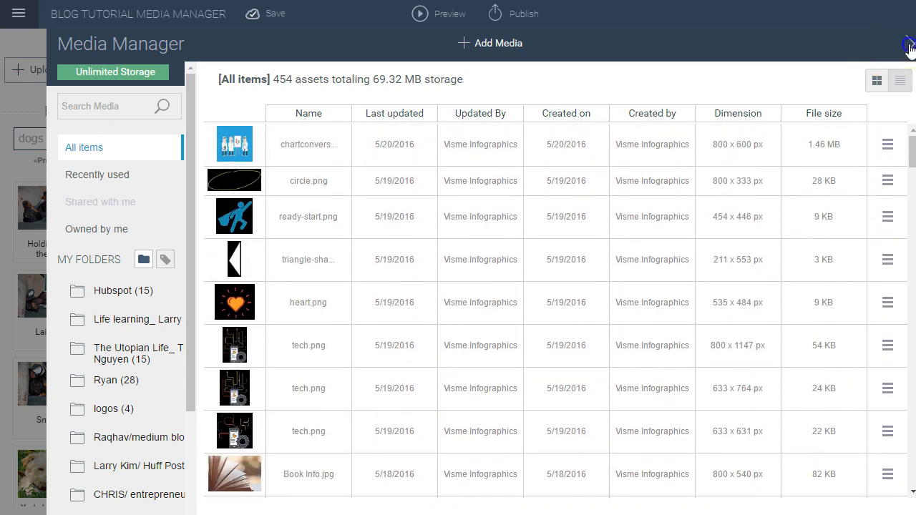
{"action": "left_click", "coordinate": [908, 44]}
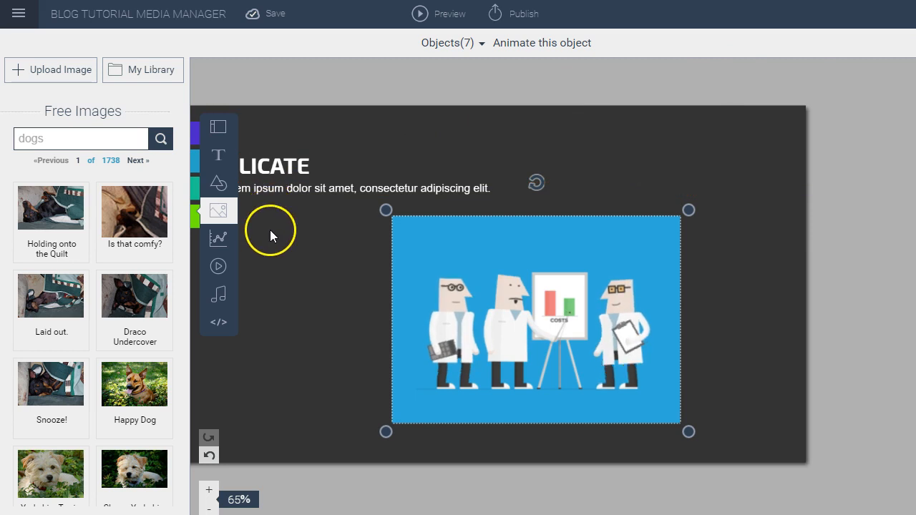